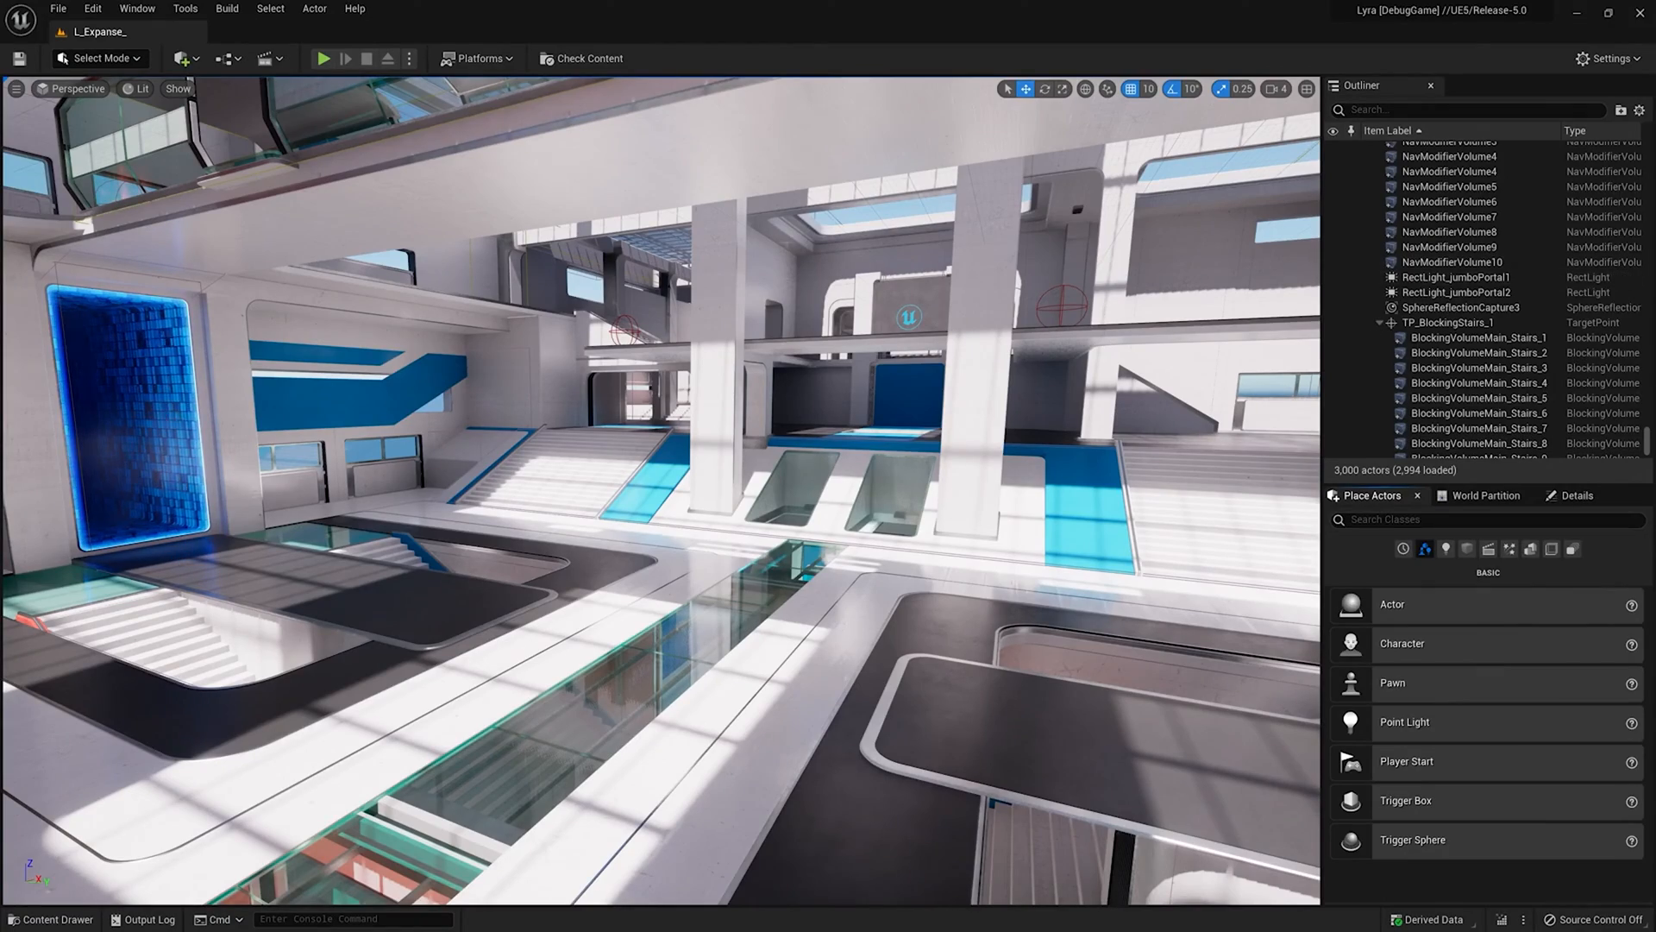
# Launch a Play-In-Editor session of the L_Expanse level, bringing up the Lyra loading screen
pyautogui.click(323, 59)
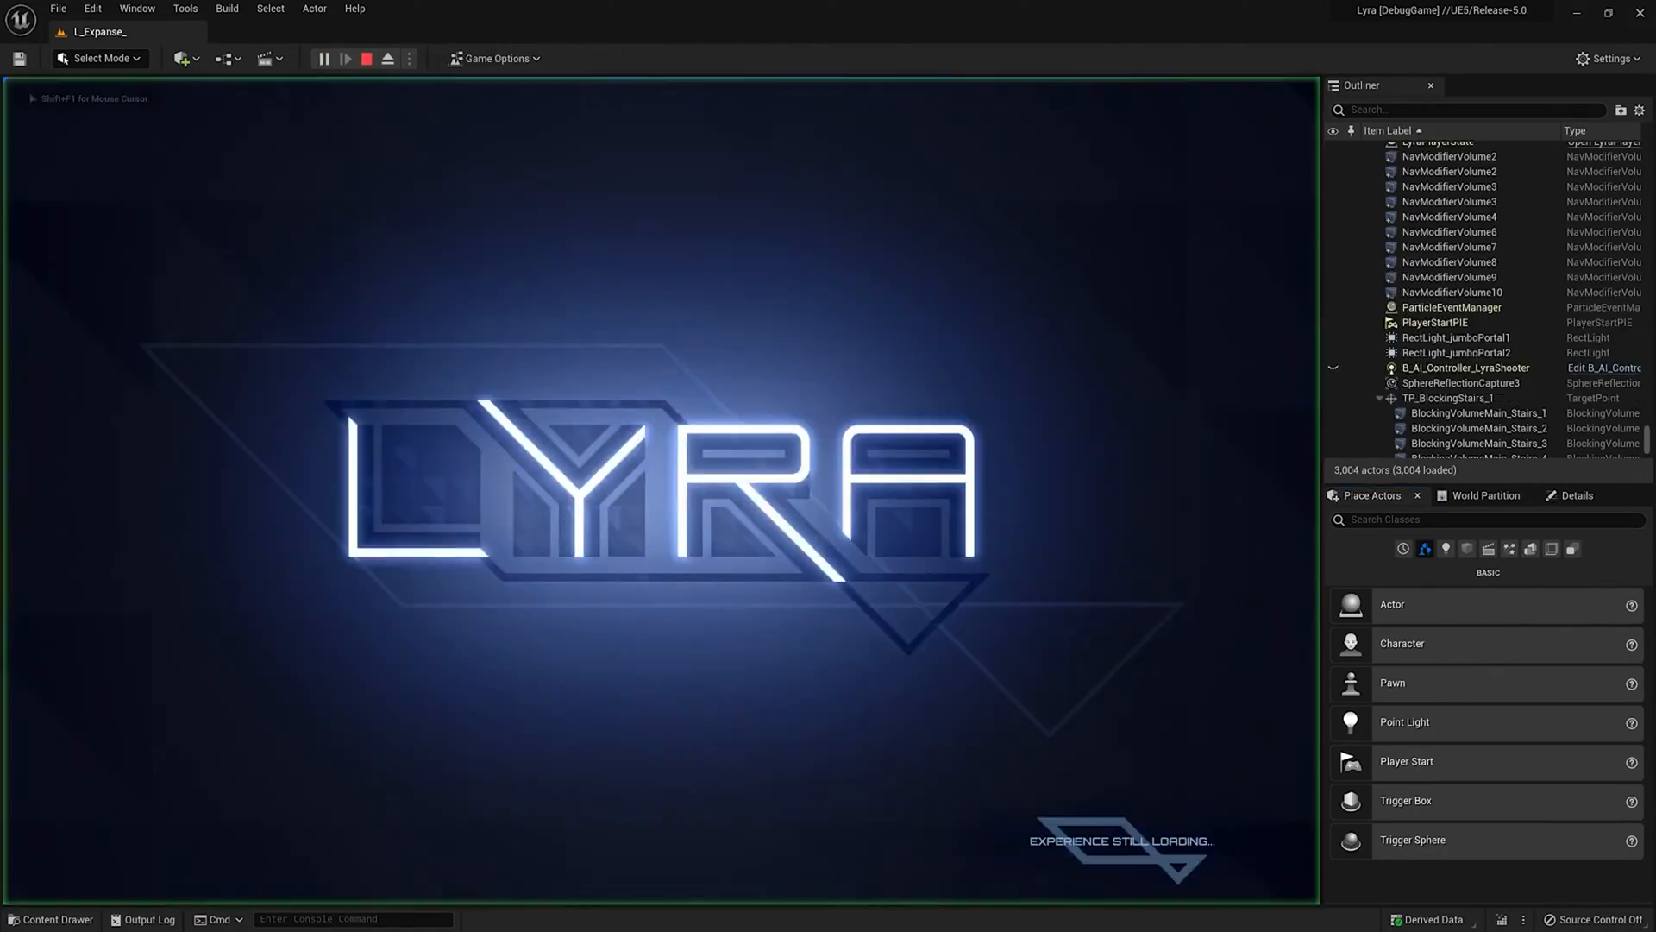